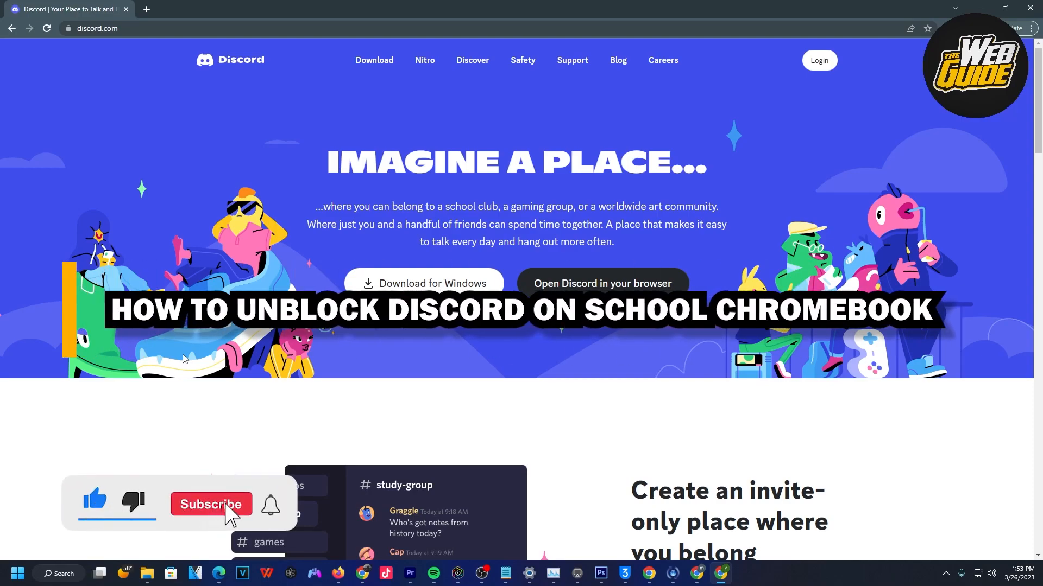
# Open a blank new browser tab in place of the Discord homepage
pyautogui.click(211, 504)
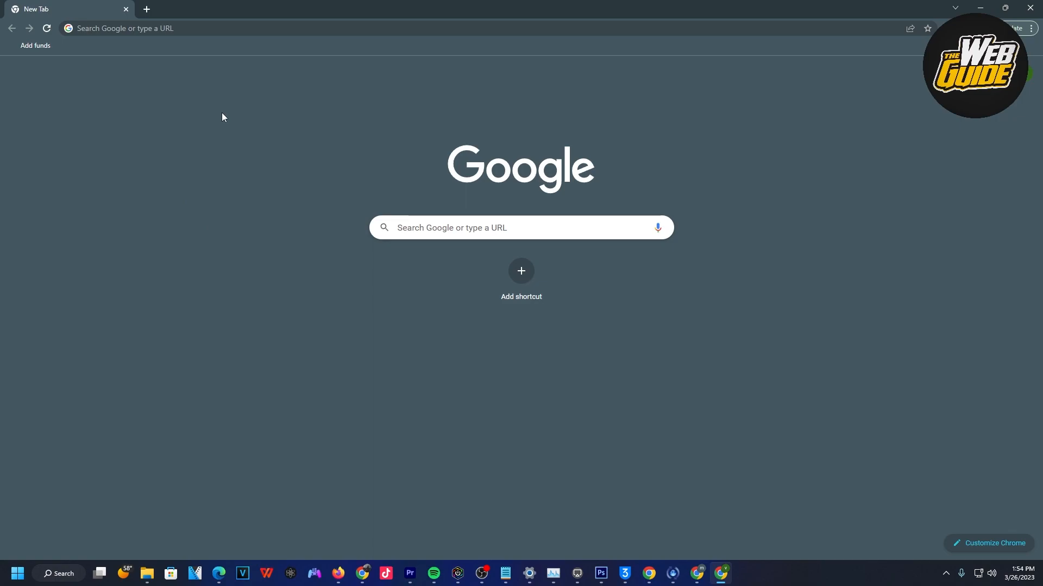
pyautogui.write('https://glitch.com/')
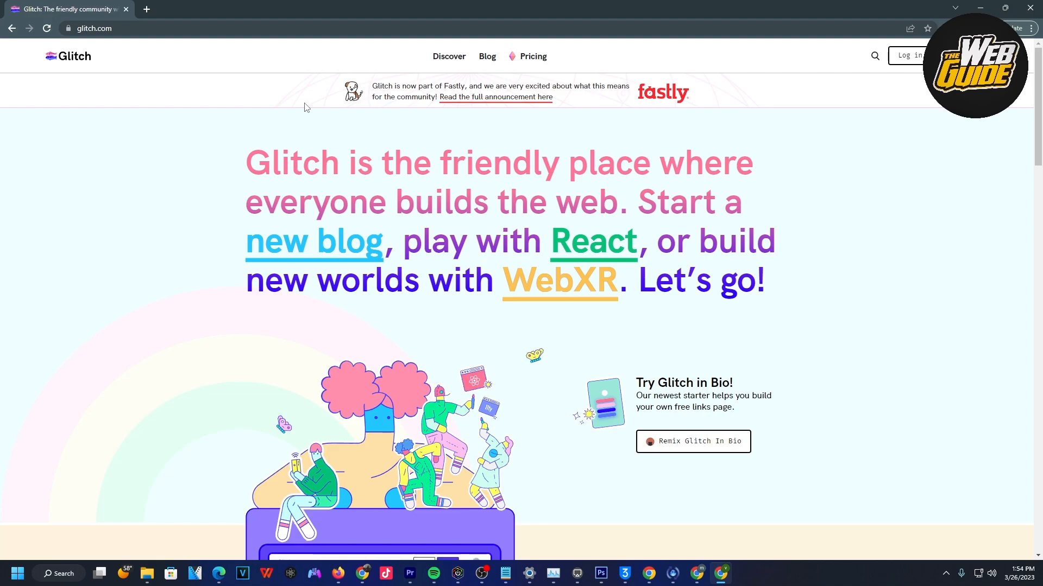
pyautogui.moveTo(805, 180)
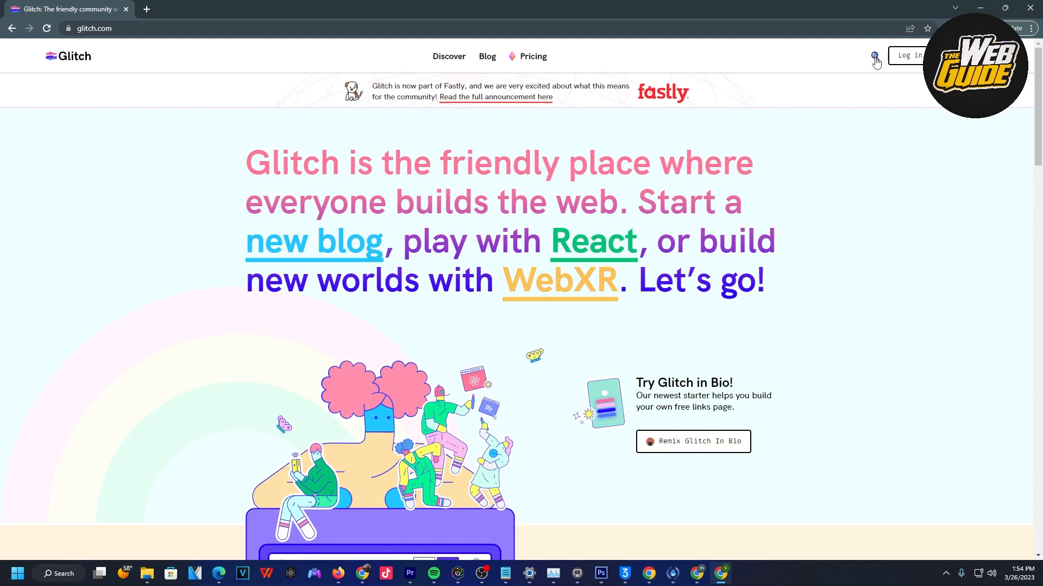
# Search Glitch for 'proxy' and show the matching playlists and projects
pyautogui.click(875, 56)
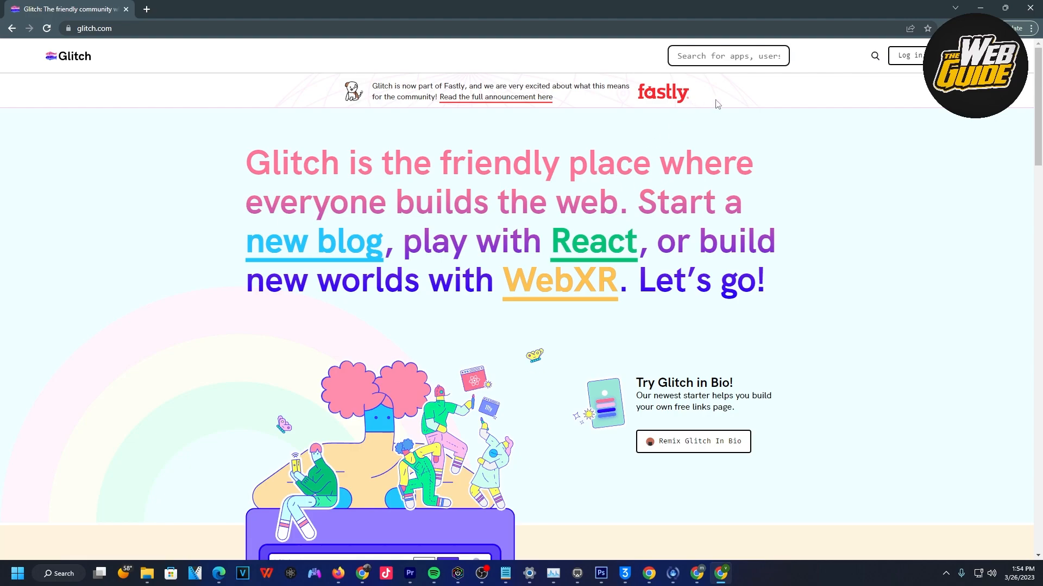
pyautogui.write('prox')
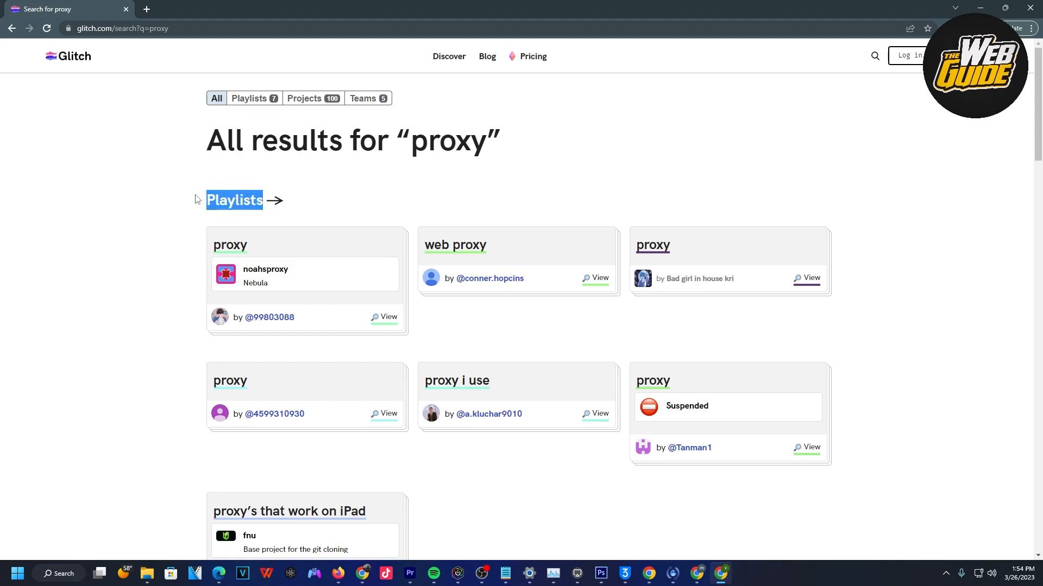
# Find the Projects section and open the masons-proxy project page
pyautogui.scroll(-3)
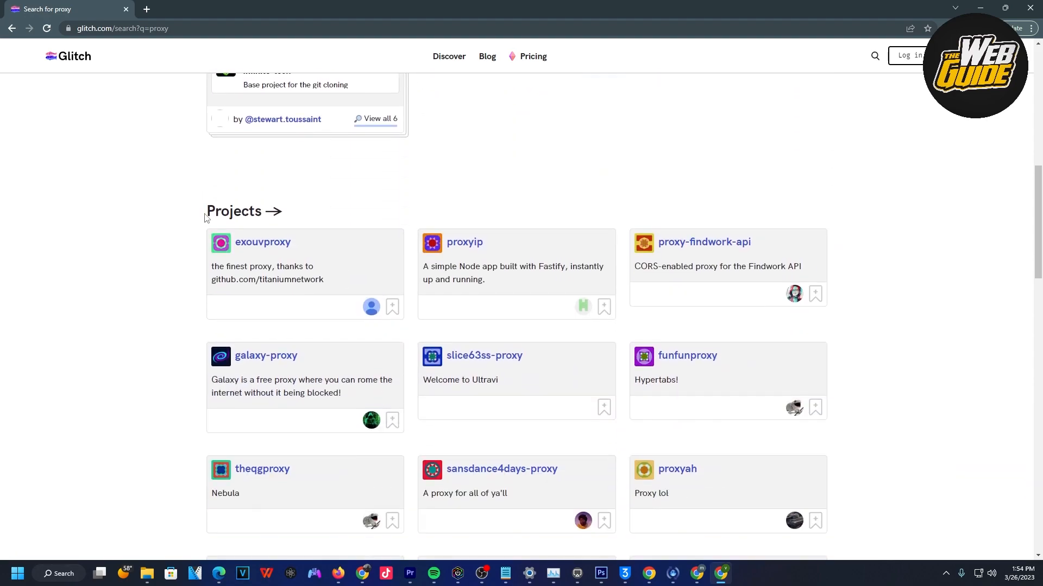
pyautogui.doubleClick(233, 211)
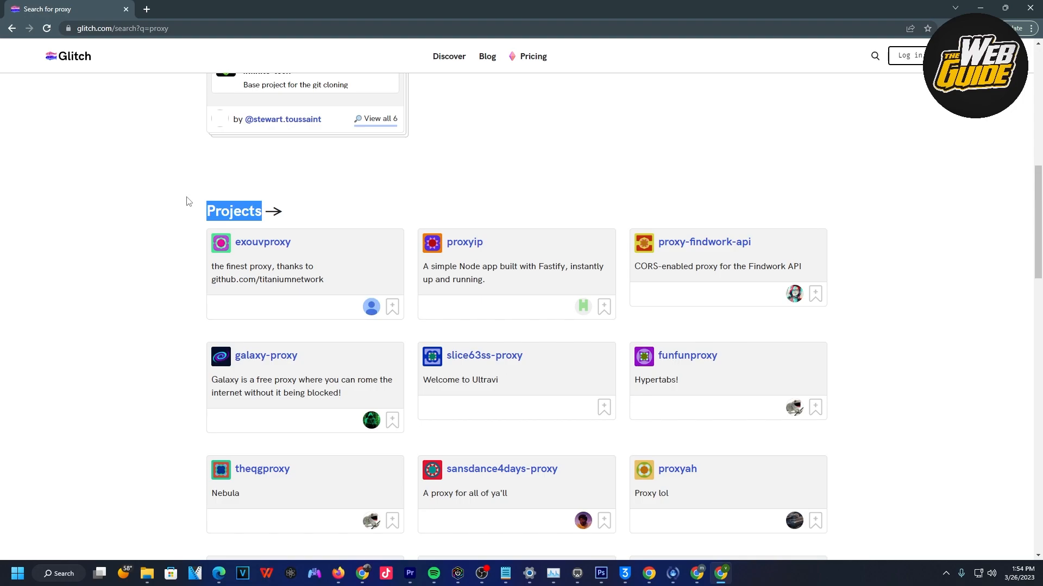
pyautogui.scroll(-3)
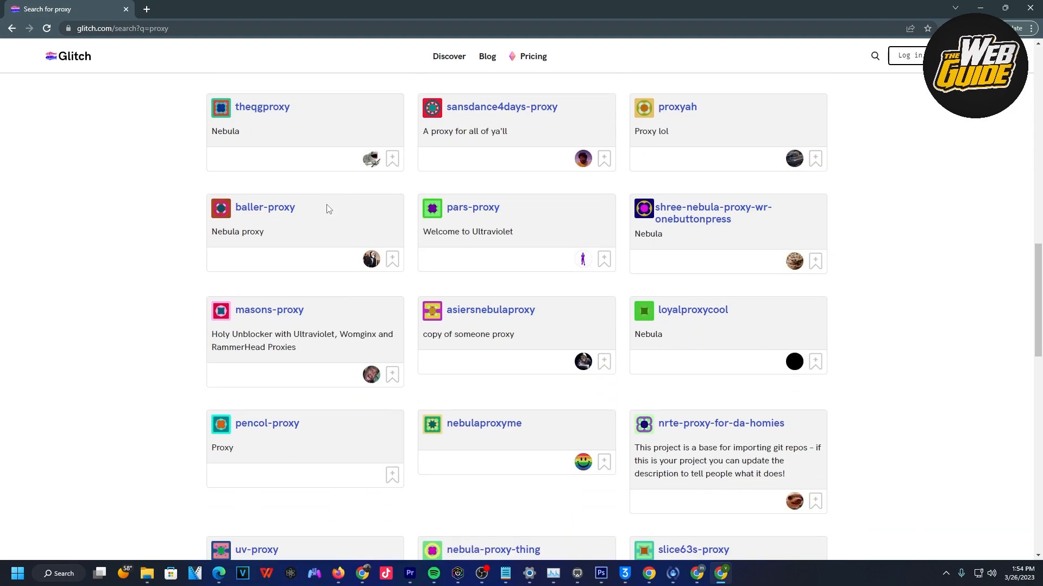
pyautogui.moveTo(332, 210)
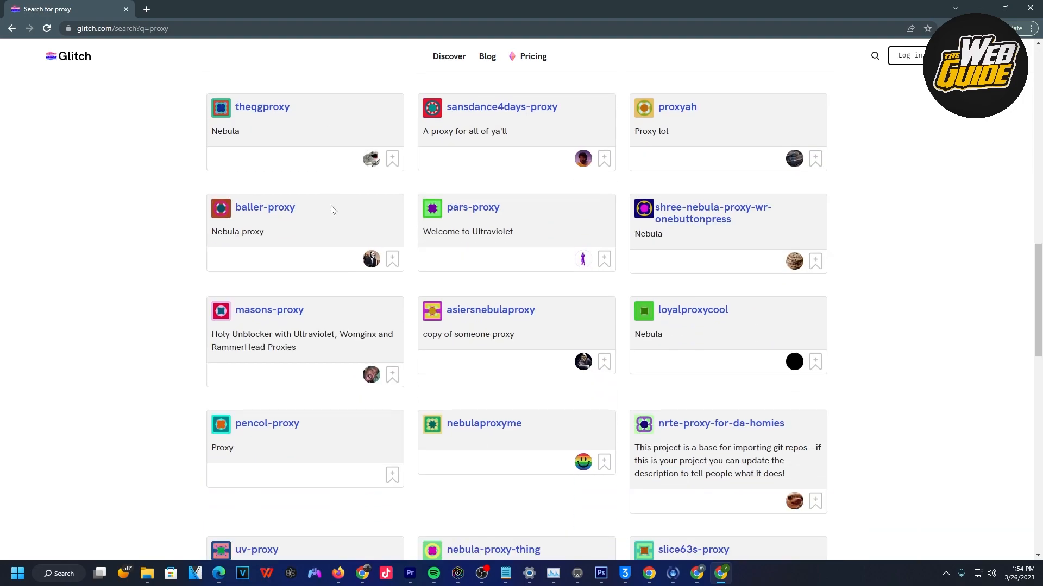
pyautogui.moveTo(521, 214)
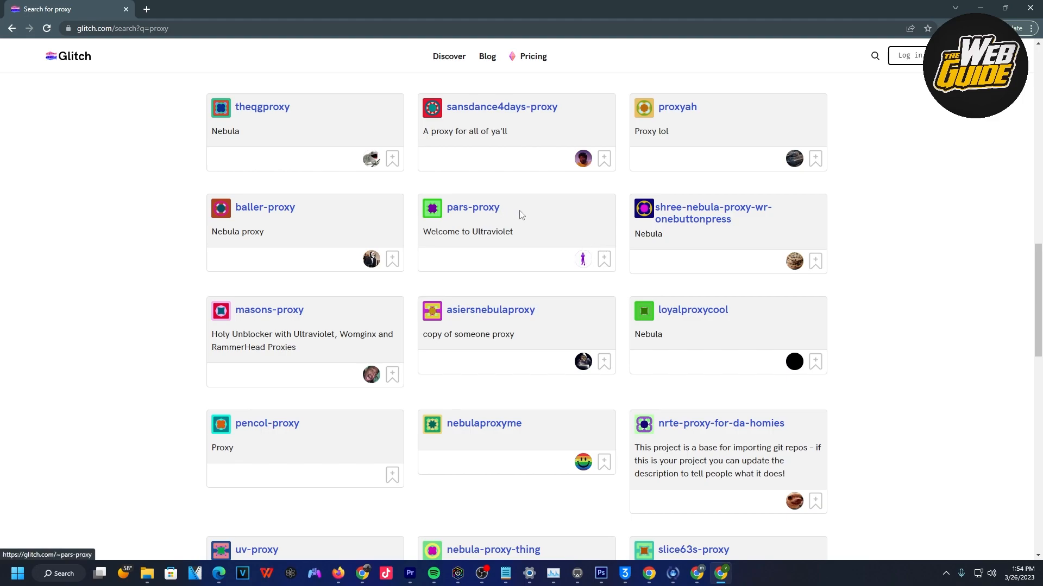
pyautogui.moveTo(557, 307)
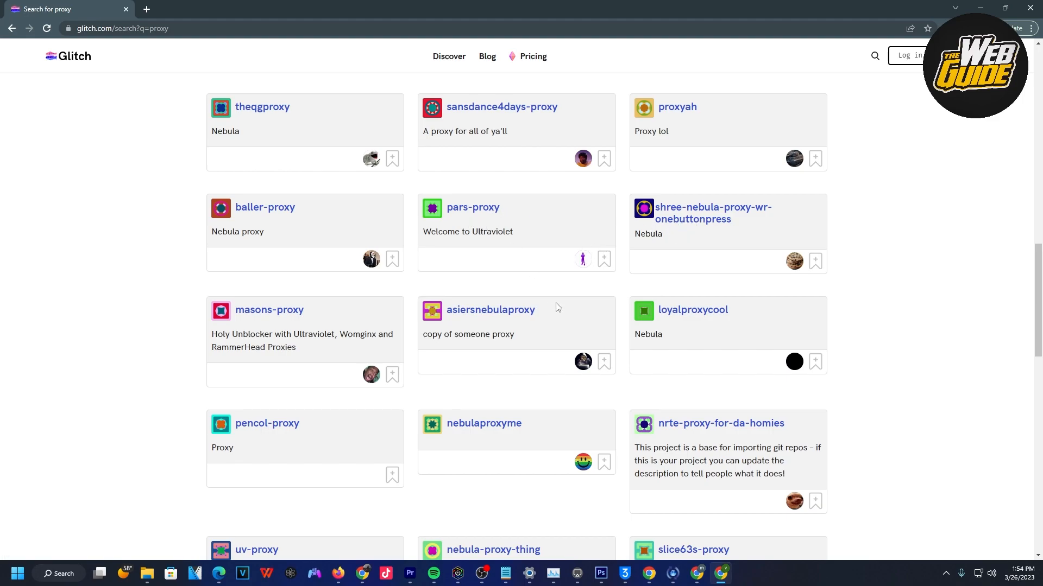
pyautogui.scroll(3)
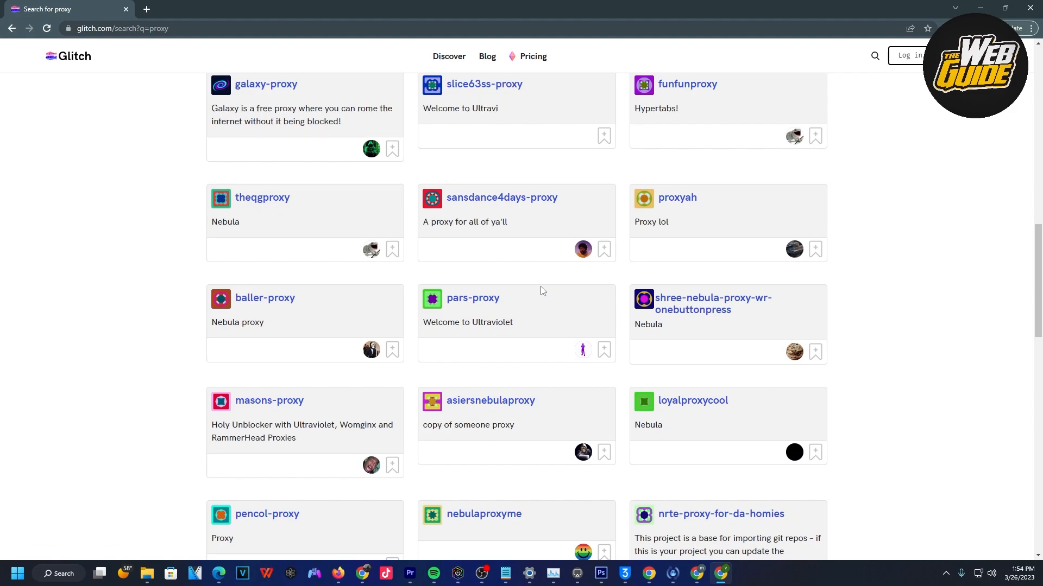
pyautogui.moveTo(557, 274)
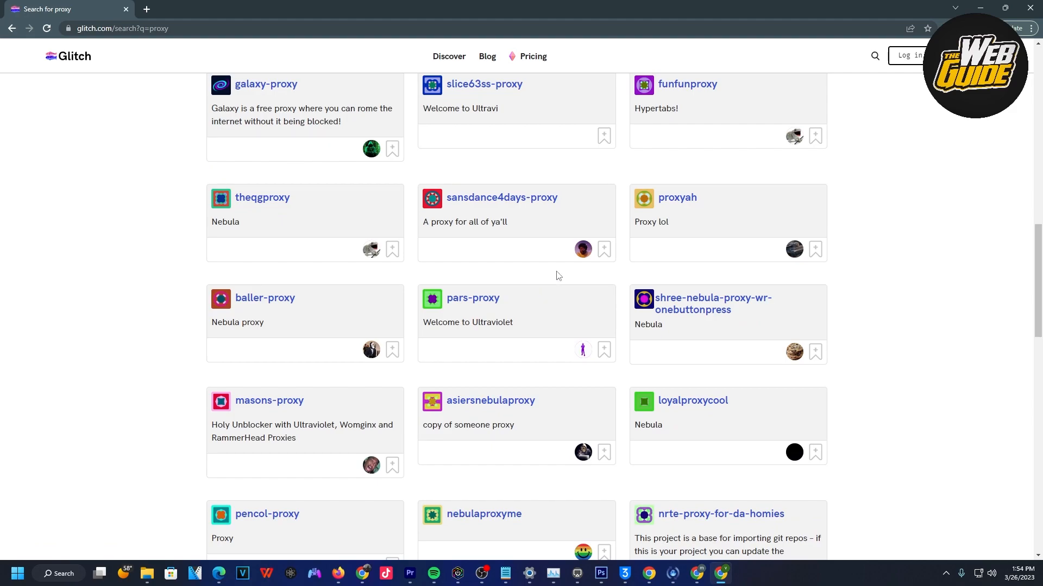
pyautogui.moveTo(238, 405)
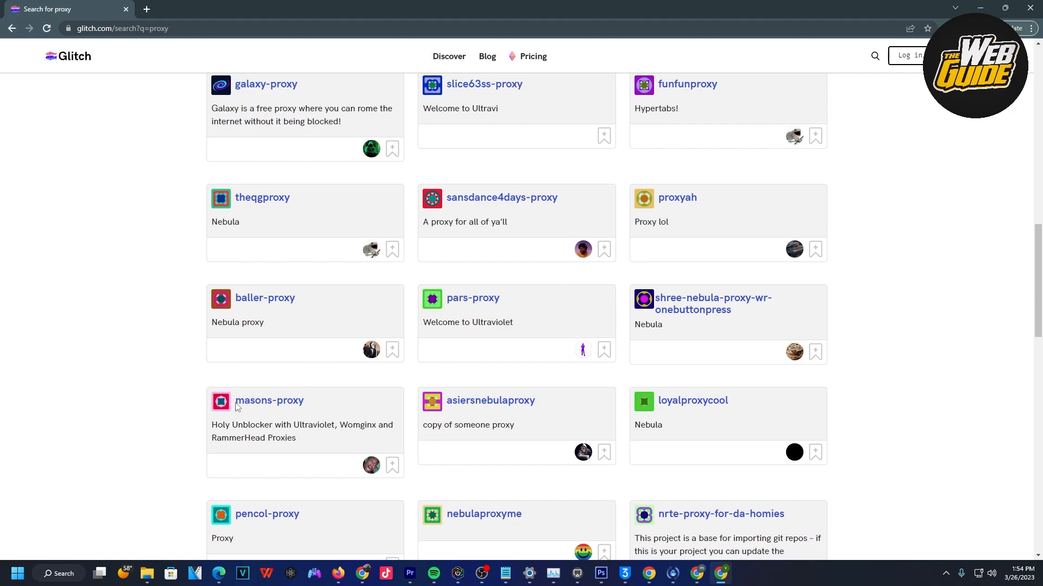
pyautogui.scroll(-3)
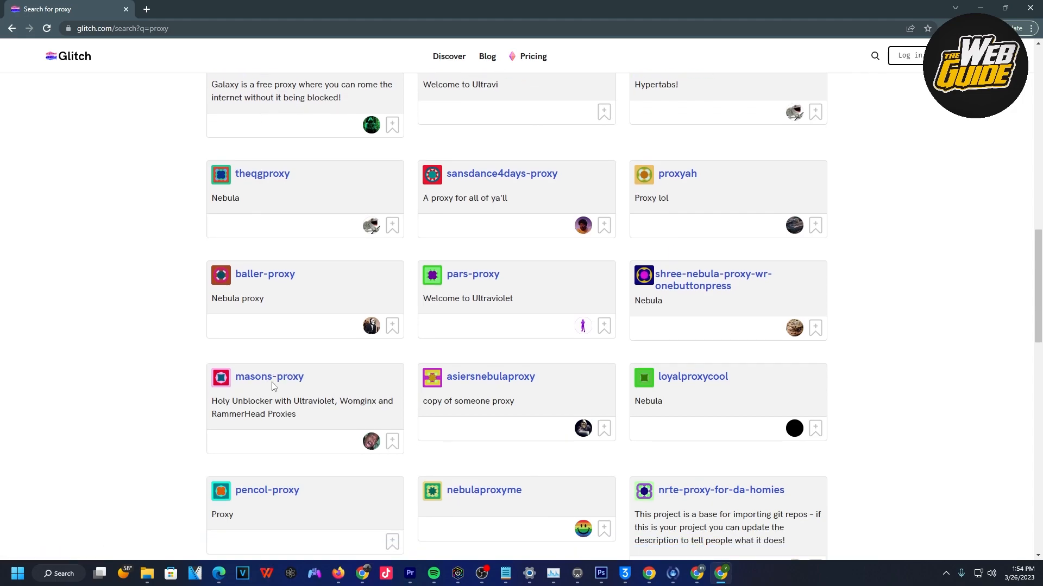
pyautogui.click(268, 377)
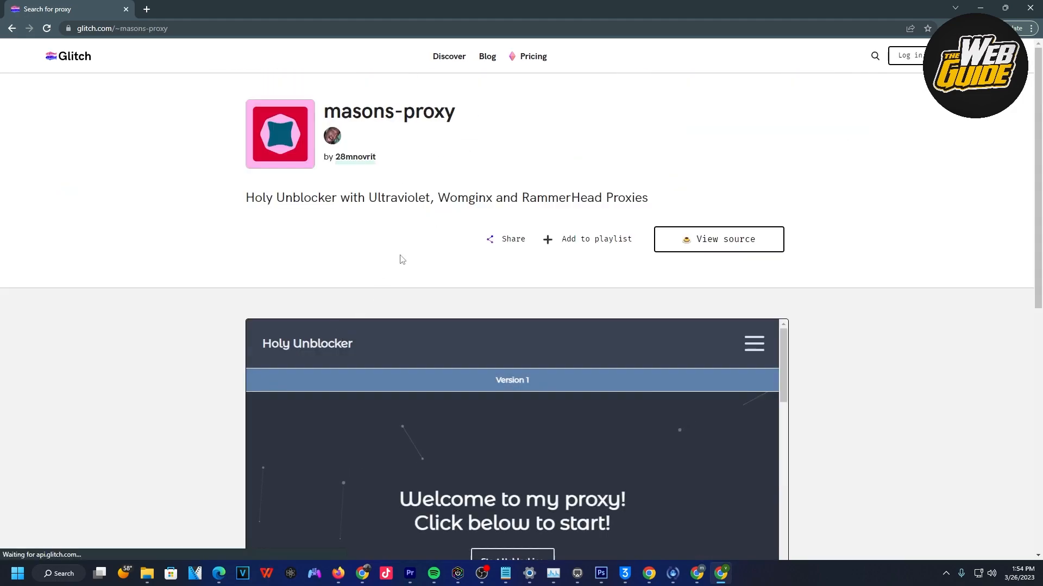
pyautogui.moveTo(762, 213)
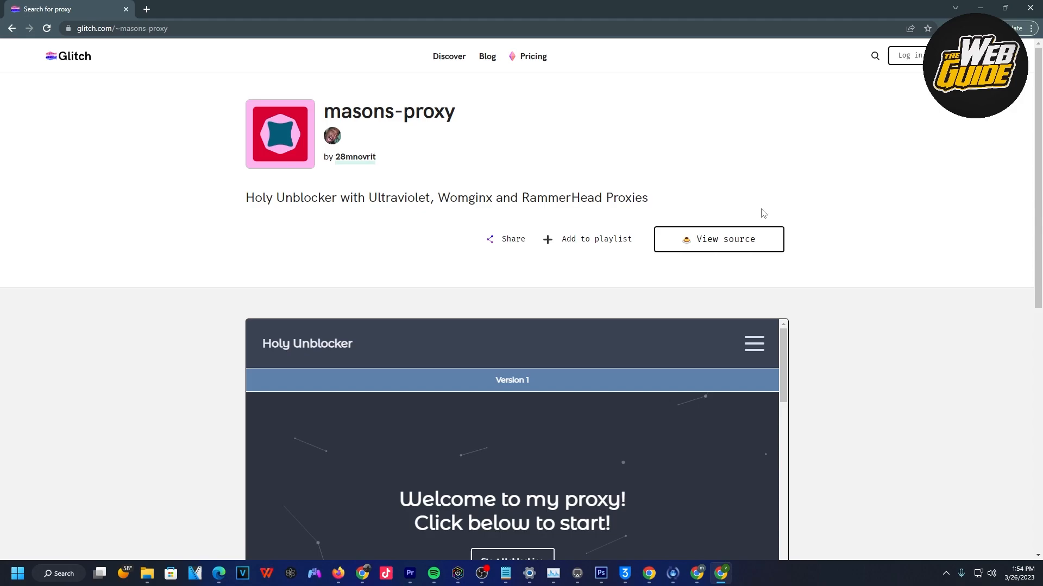
# Visit the live Holy Unblocker site at masons-proxy.glitch.me in its own tab
pyautogui.scroll(-3)
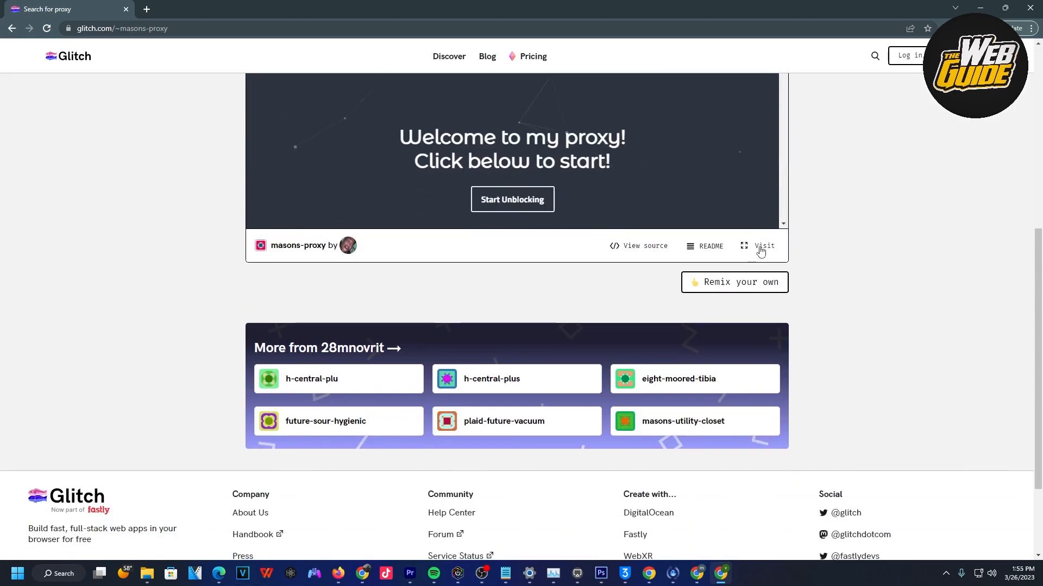
pyautogui.moveTo(757, 251)
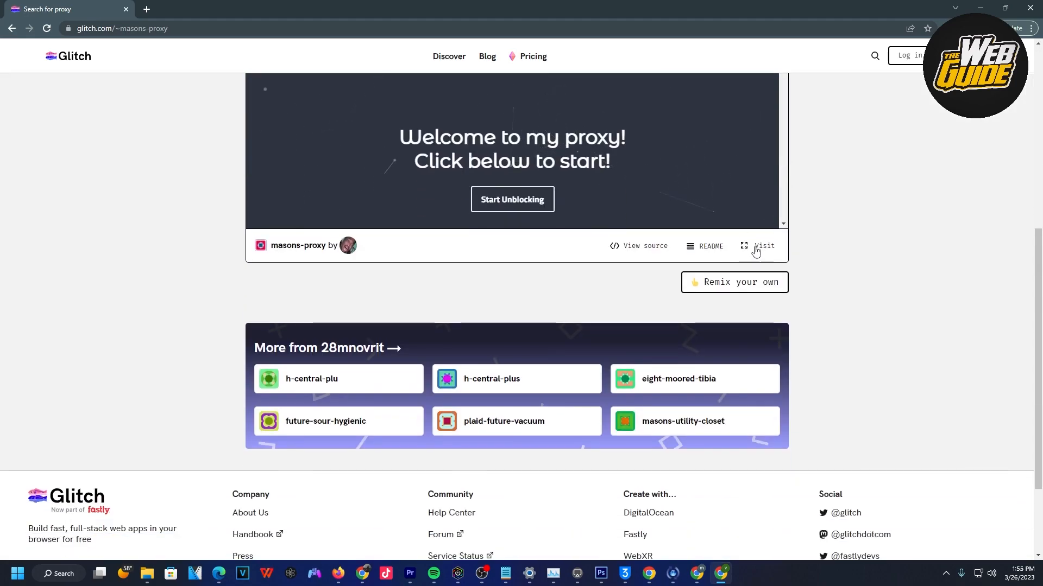
pyautogui.click(764, 246)
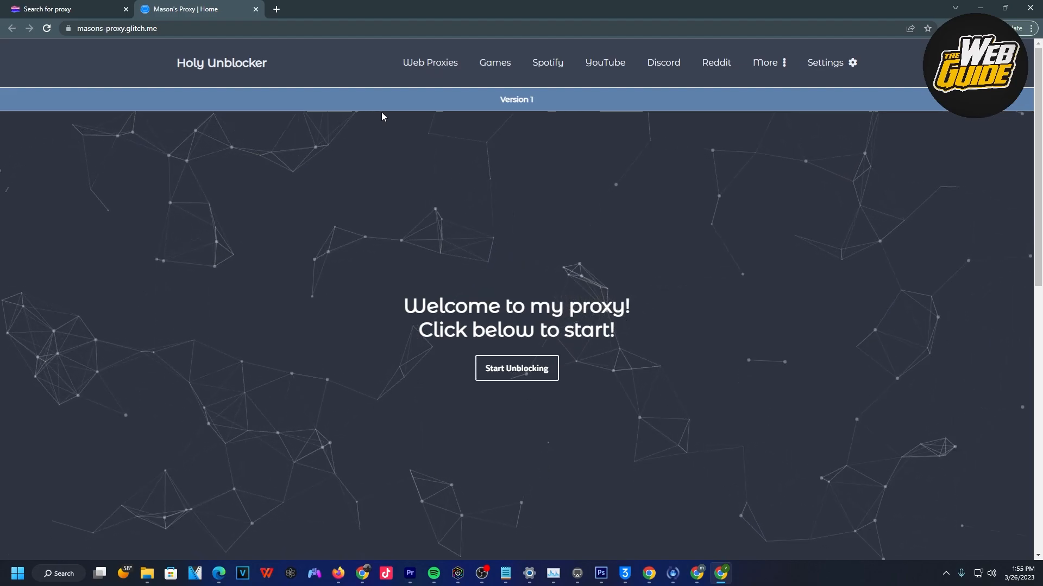
pyautogui.moveTo(380, 107)
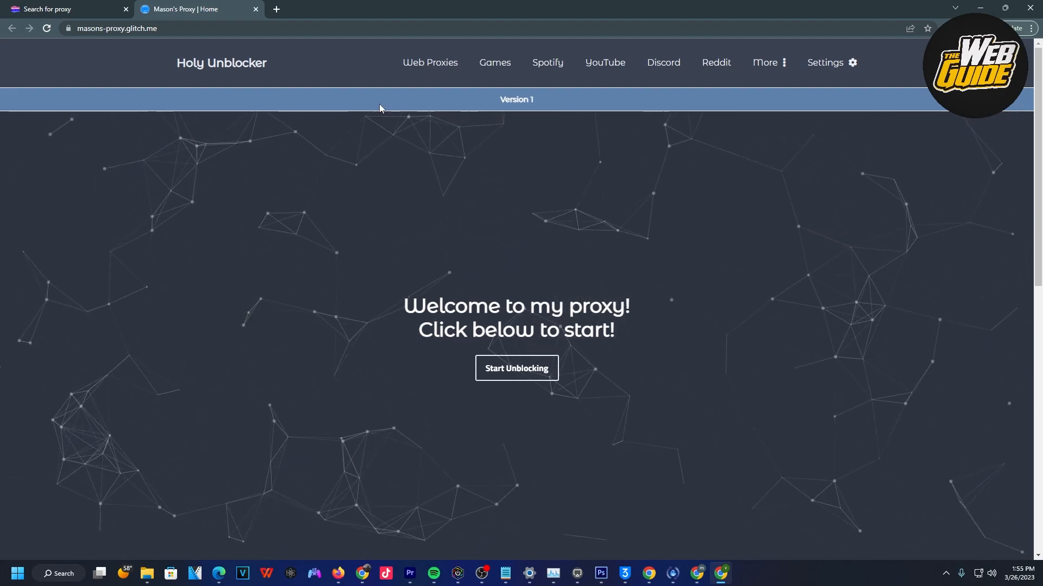
pyautogui.moveTo(605, 83)
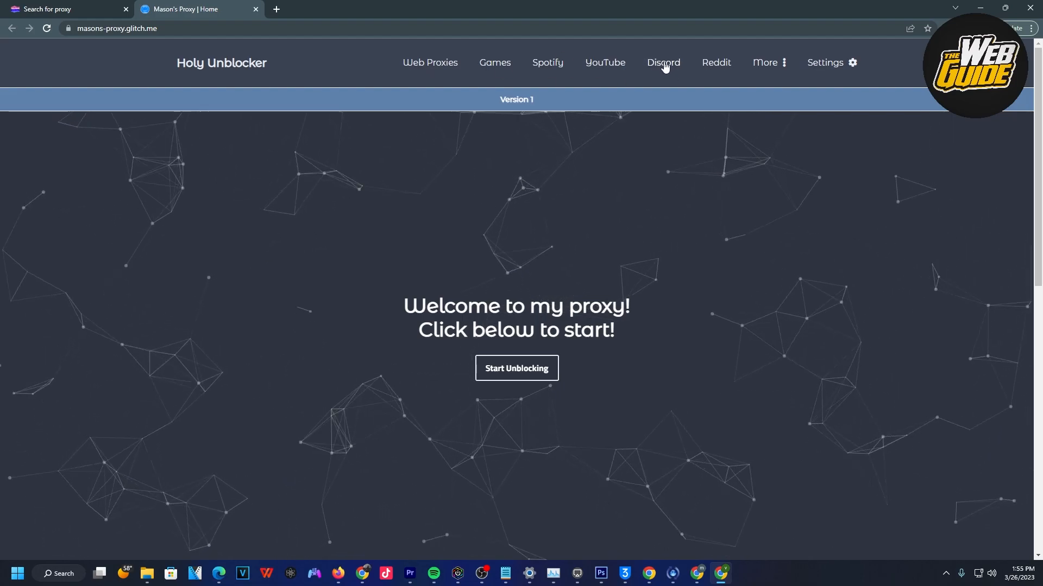
# Go to Holy Unblocker's Discord Proxy page from the welcome page
pyautogui.click(662, 63)
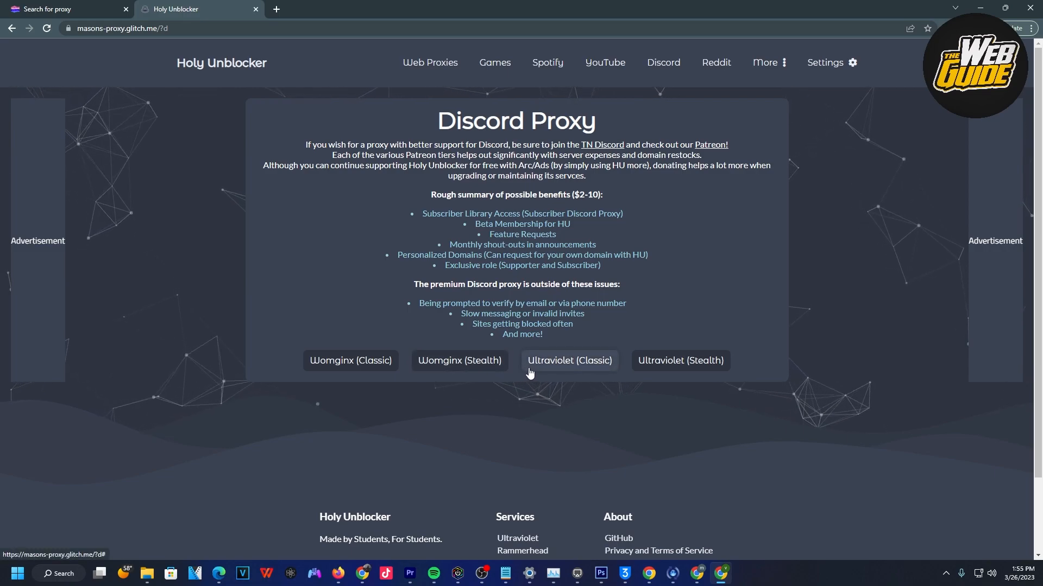
pyautogui.moveTo(423, 331)
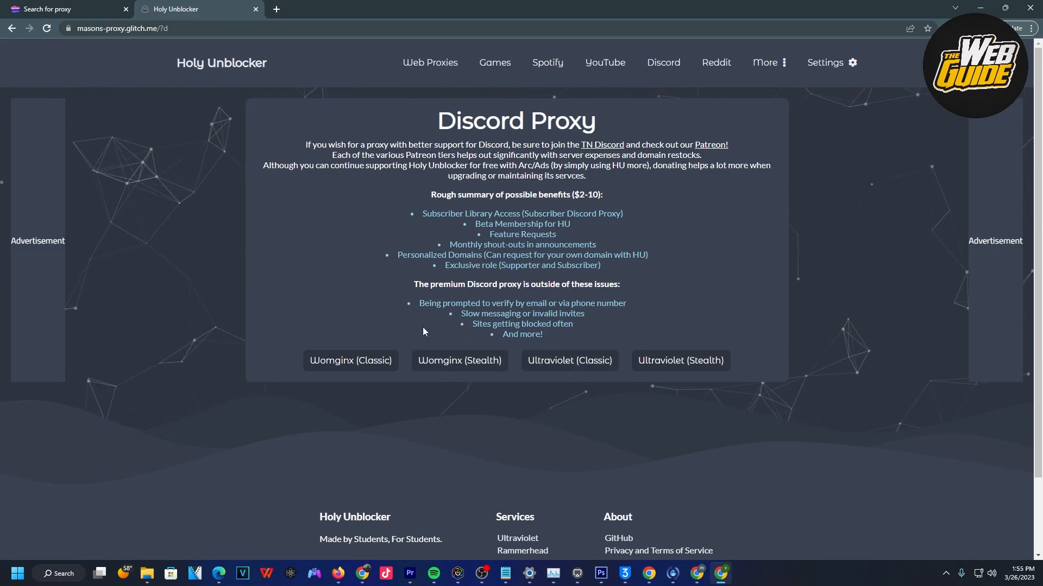
pyautogui.moveTo(369, 366)
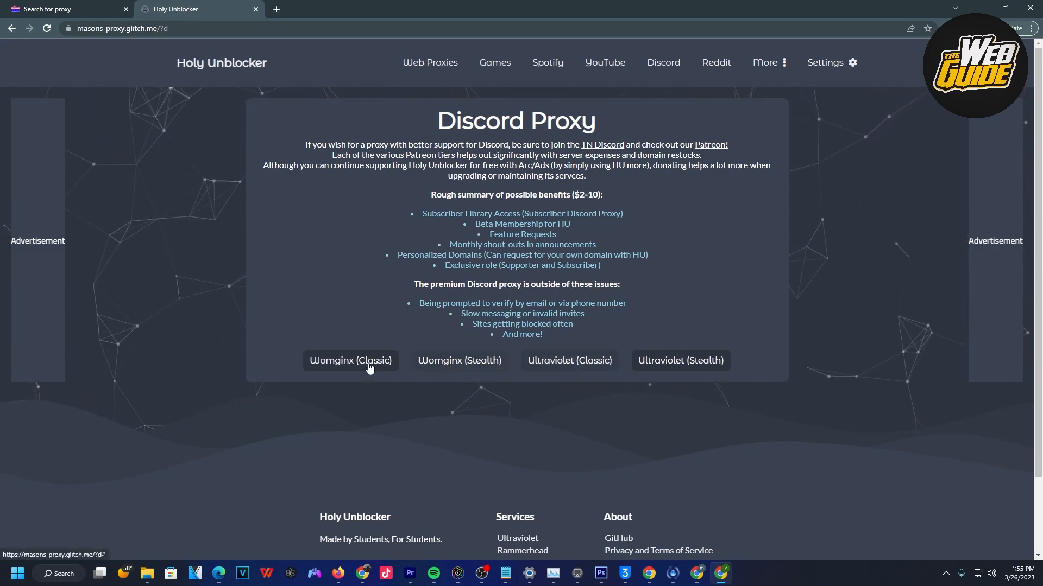
pyautogui.moveTo(454, 372)
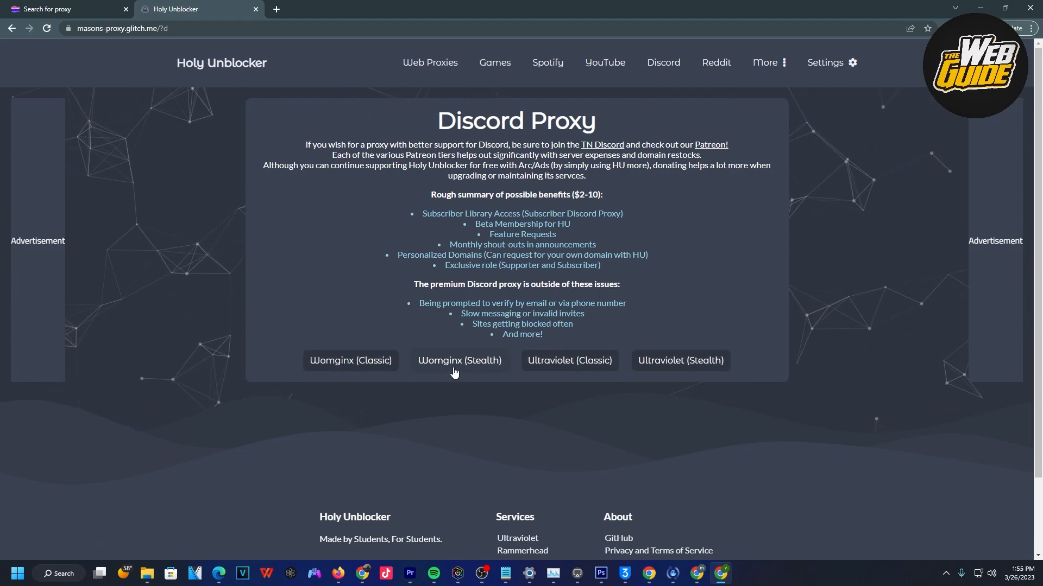
pyautogui.moveTo(680, 364)
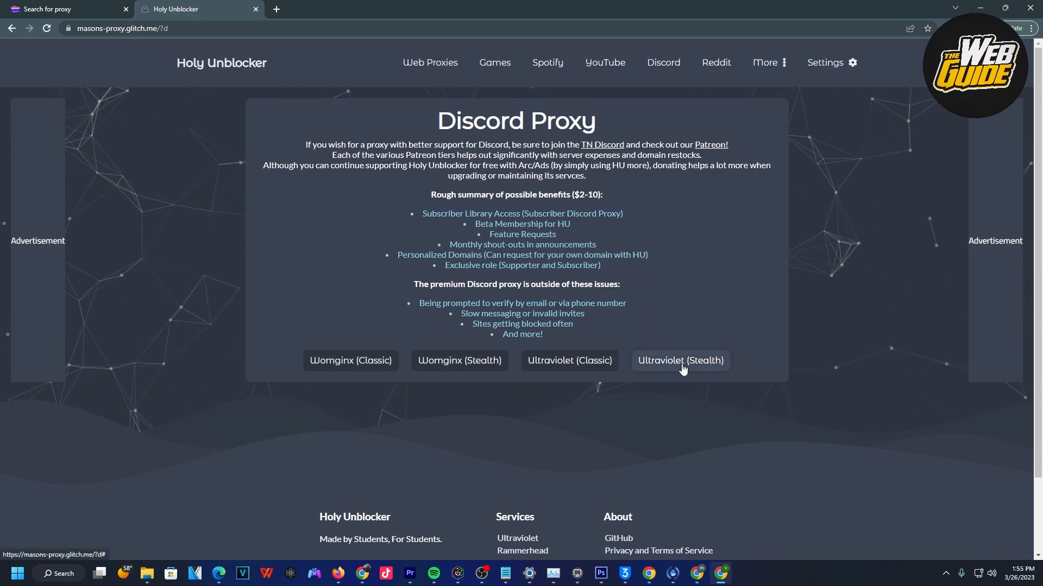
# Launch Discord through the Ultraviolet (Stealth) proxy option
pyautogui.click(680, 360)
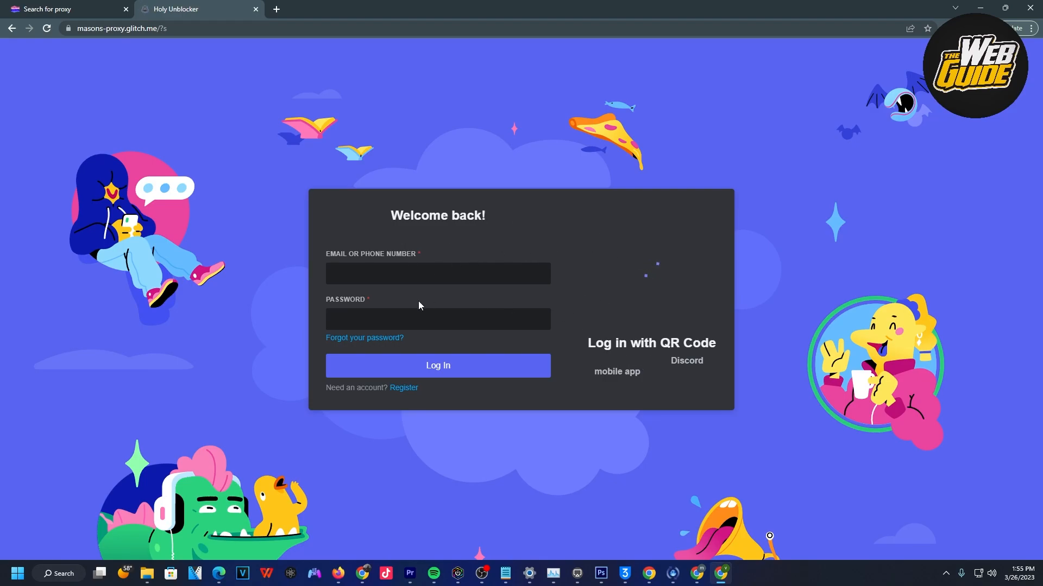
# Place the cursor in the empty Email or Phone Number field on Discord's login page
pyautogui.click(437, 274)
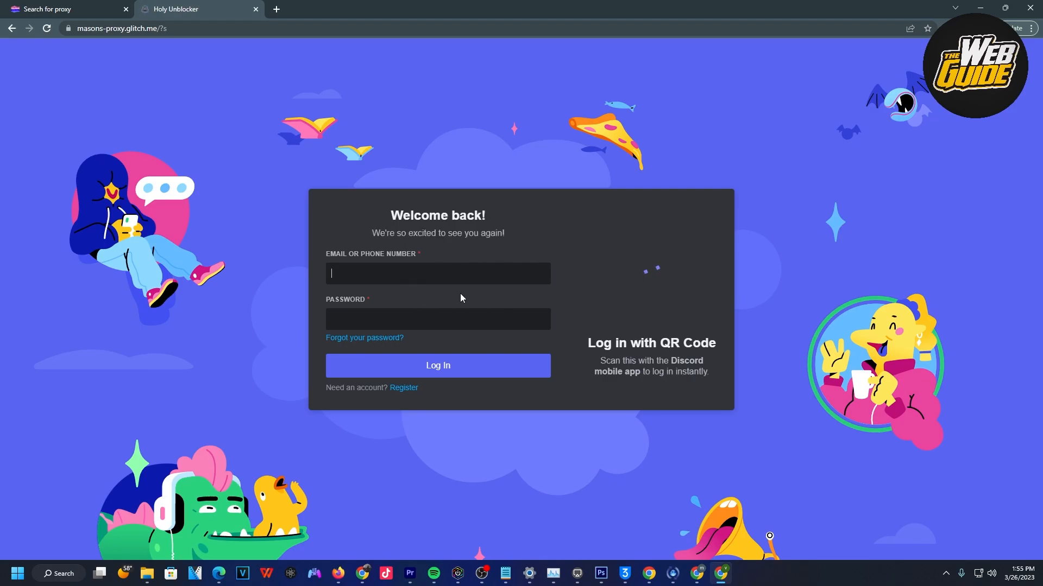
pyautogui.moveTo(656, 299)
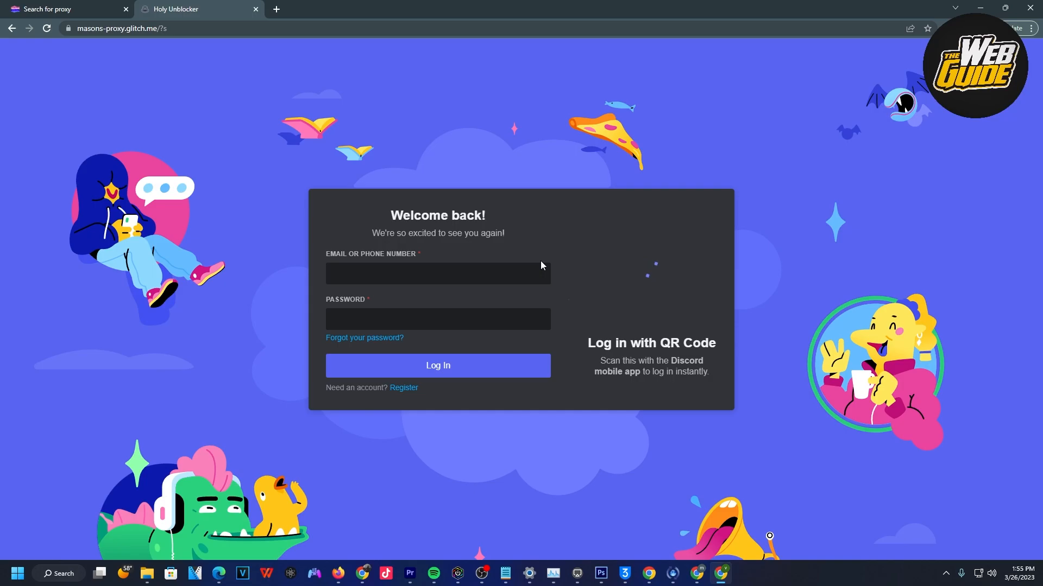
pyautogui.moveTo(561, 277)
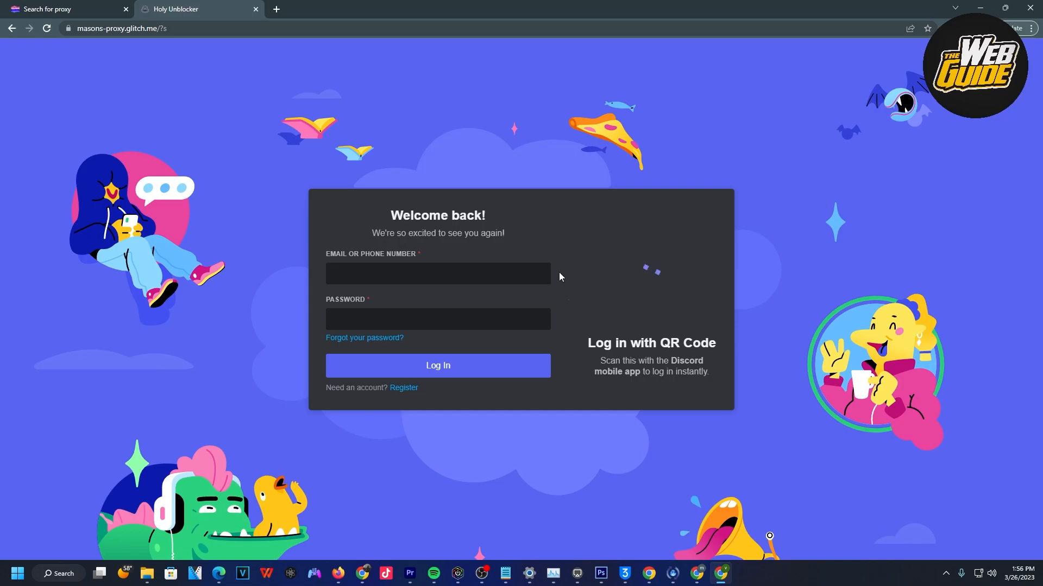
pyautogui.click(438, 274)
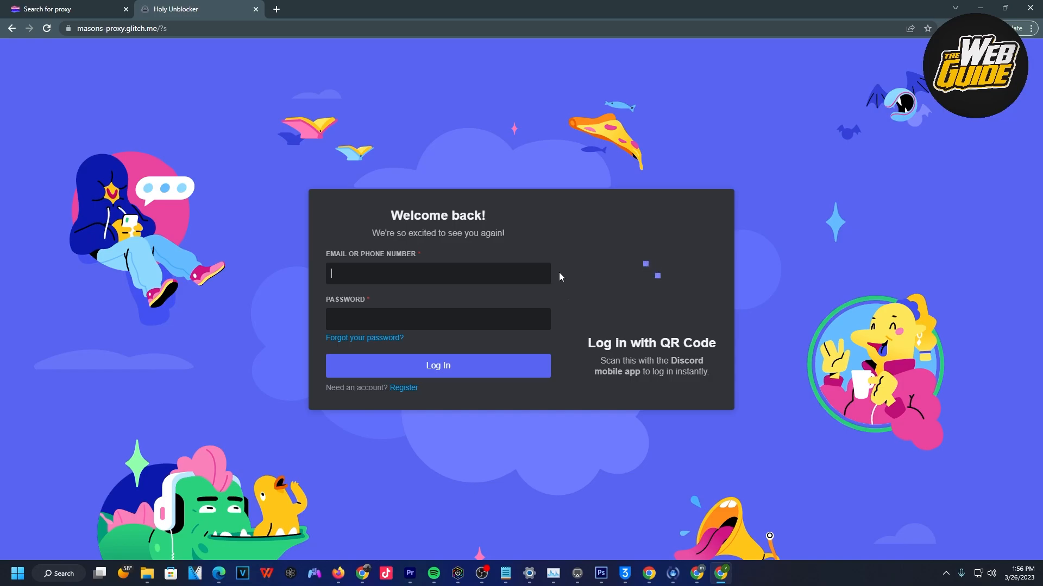